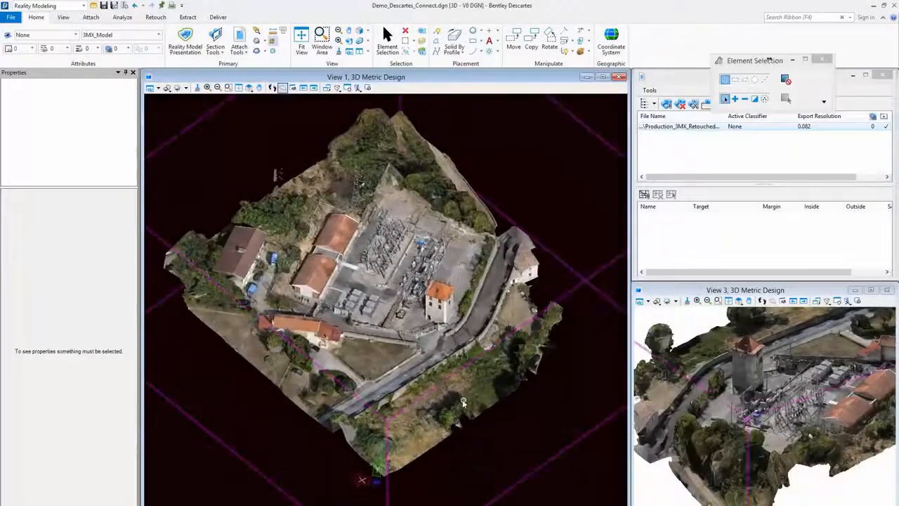
- Bring up the empty Scalable Terrain Model manager from the Attach tools
click(90, 17)
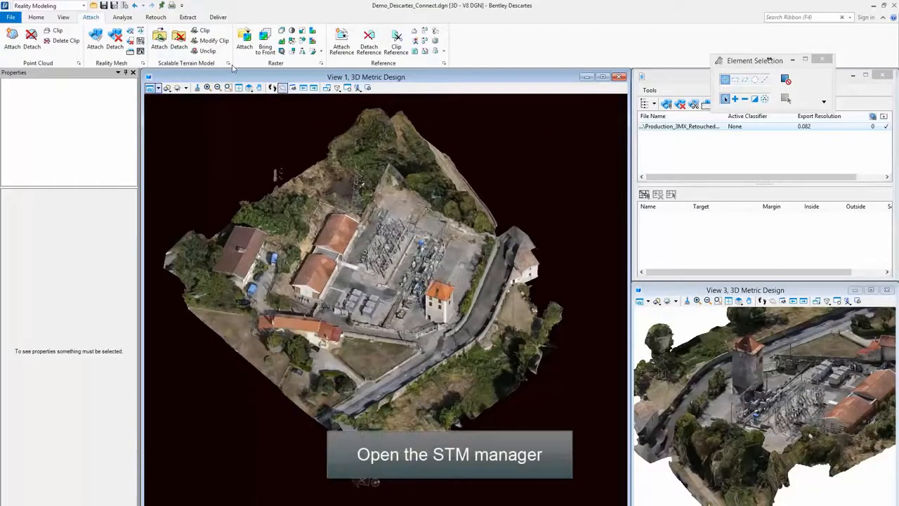
click(228, 63)
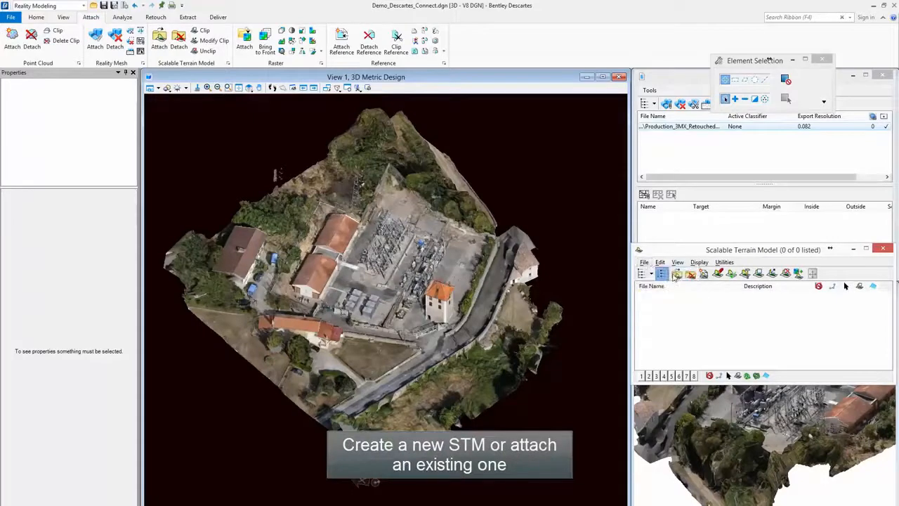
- Create a new STM file named Ground_from_TIN and save it
click(677, 272)
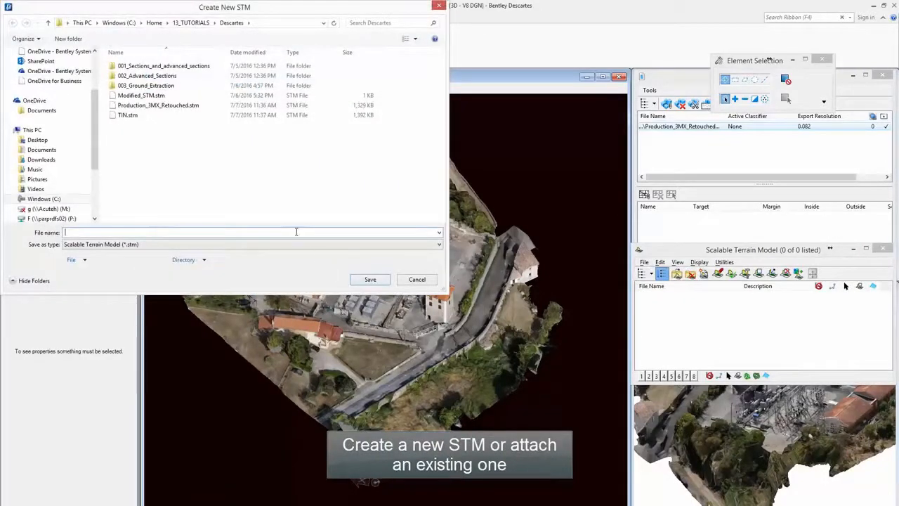
text(Ground_from_TIN)
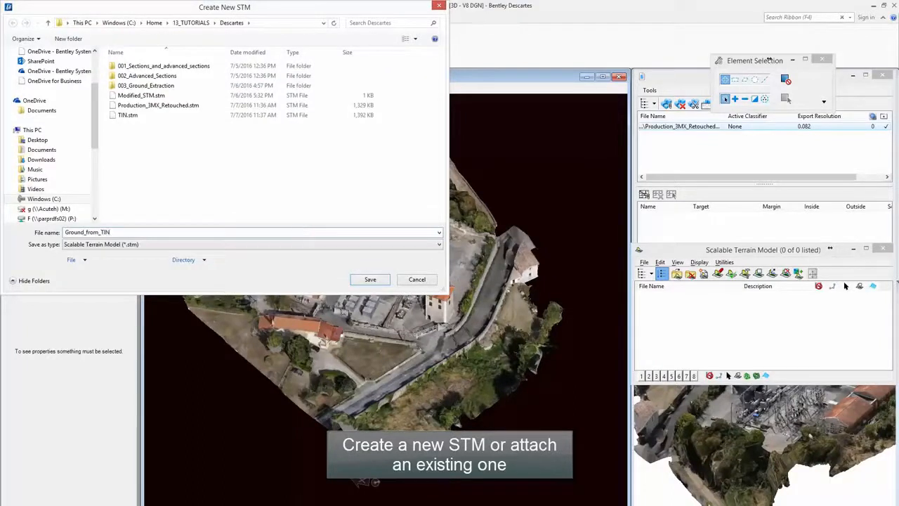
click(371, 278)
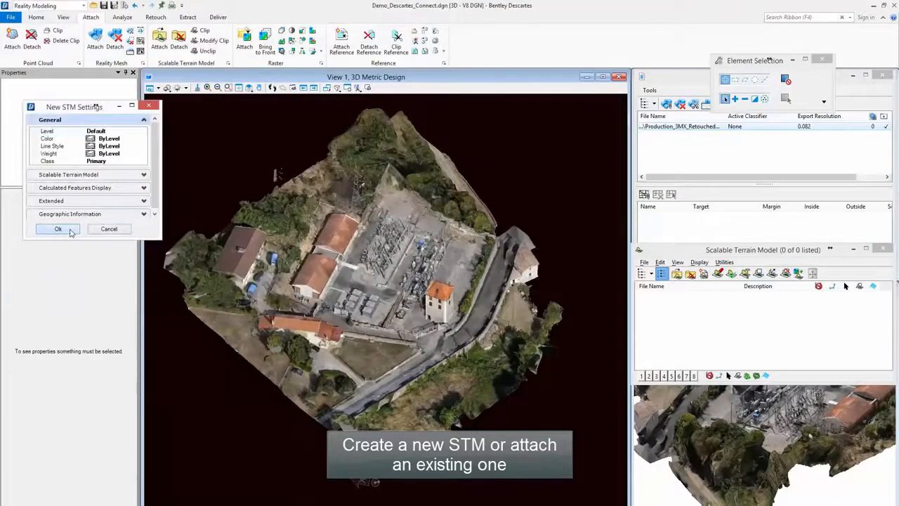
- Confirm the STM settings and import Production_3MX_Retouched.tin as the elevation source
click(57, 229)
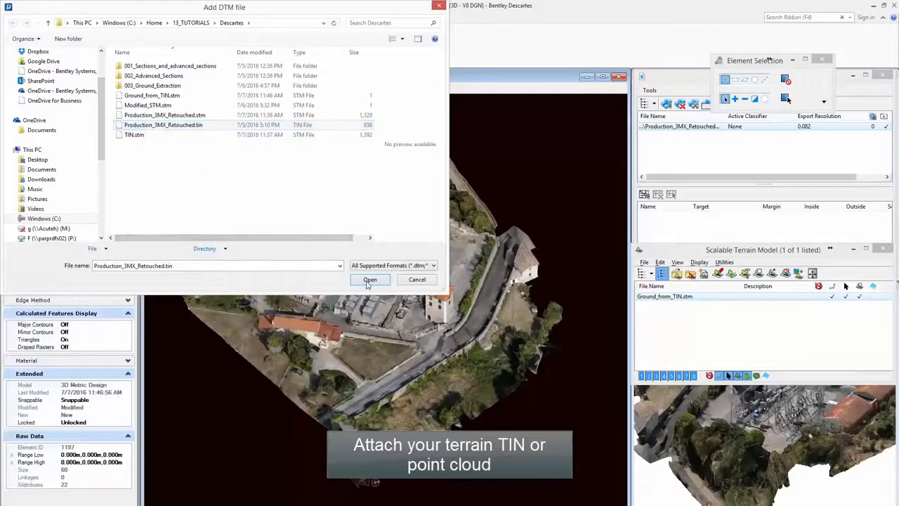
click(369, 280)
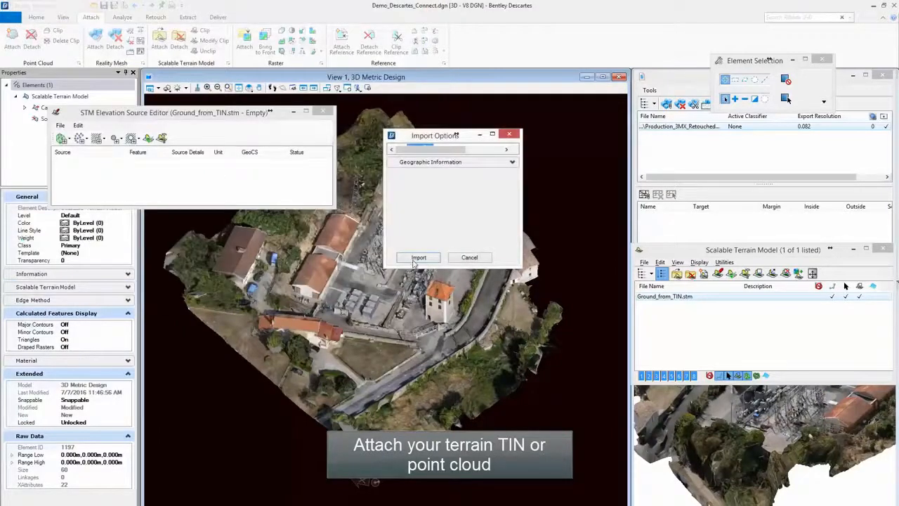
click(419, 257)
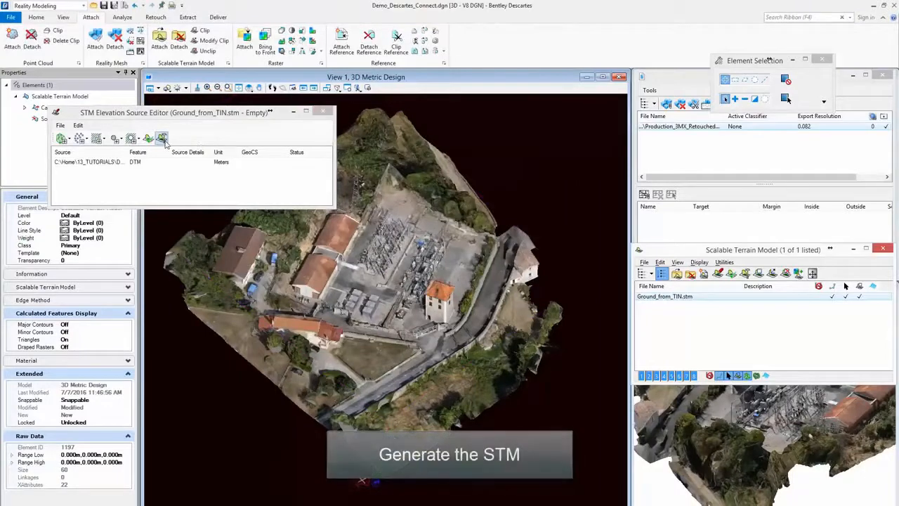
- Generate Ground_from_TIN from its TIN source and leave the source editor
click(163, 138)
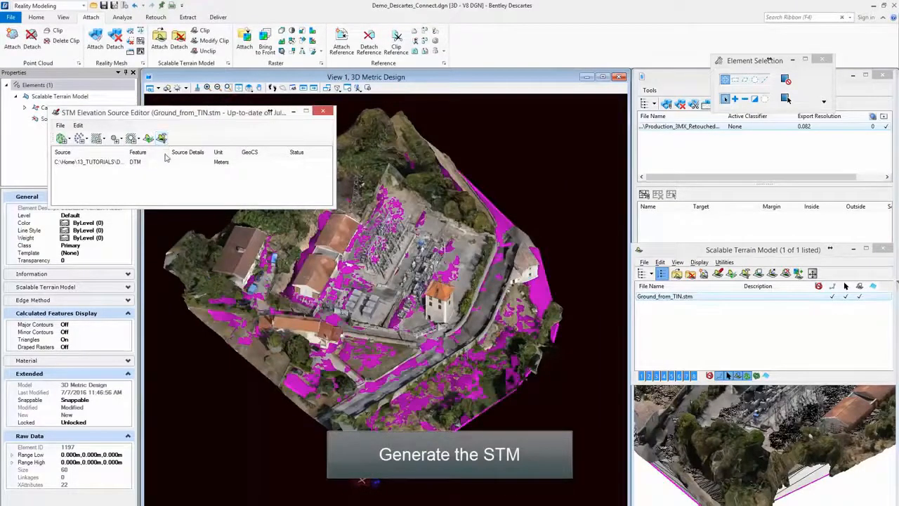
click(324, 112)
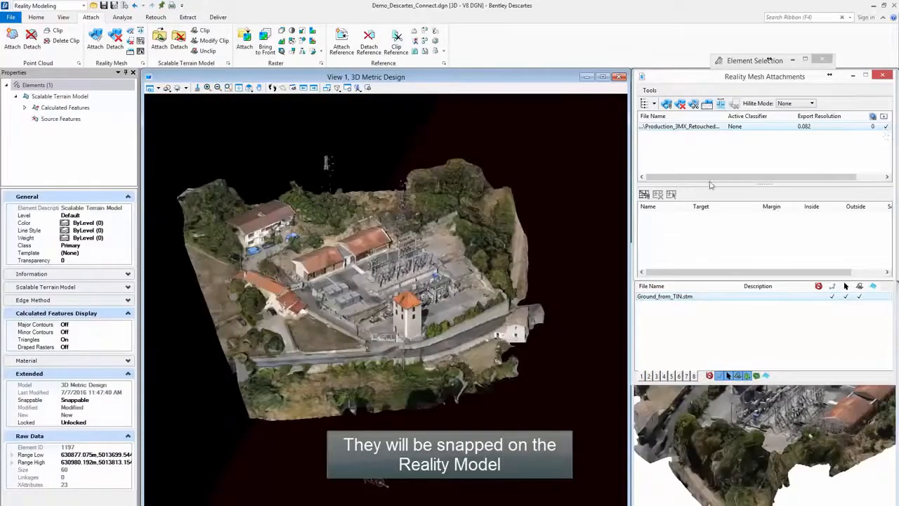
- Make Breaklines the active level and return to the terrain model manager
click(36, 17)
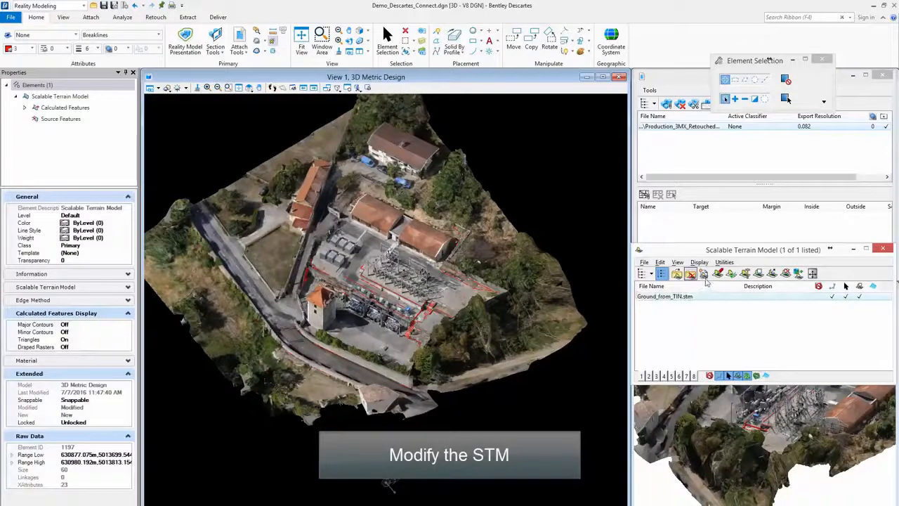
- Add the Breaklines DGN level as a source of Ground_from_TIN and regenerate the terrain
click(691, 274)
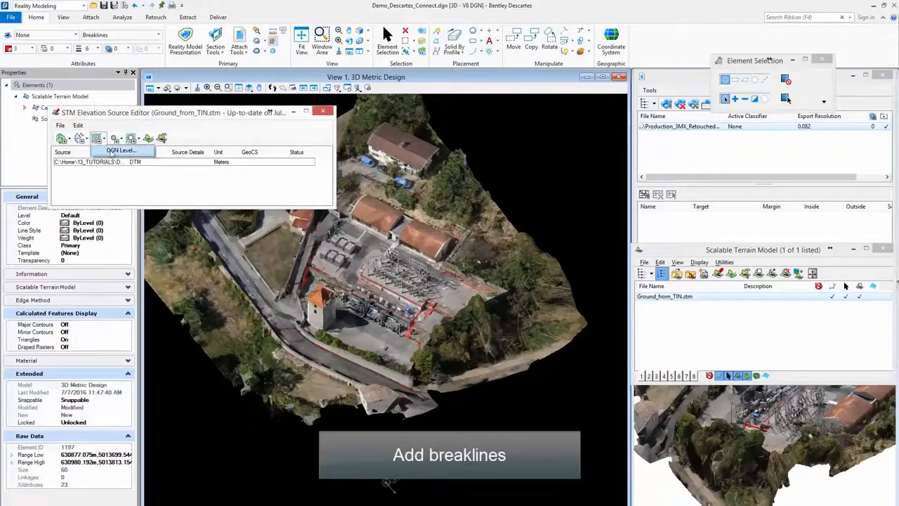
click(121, 150)
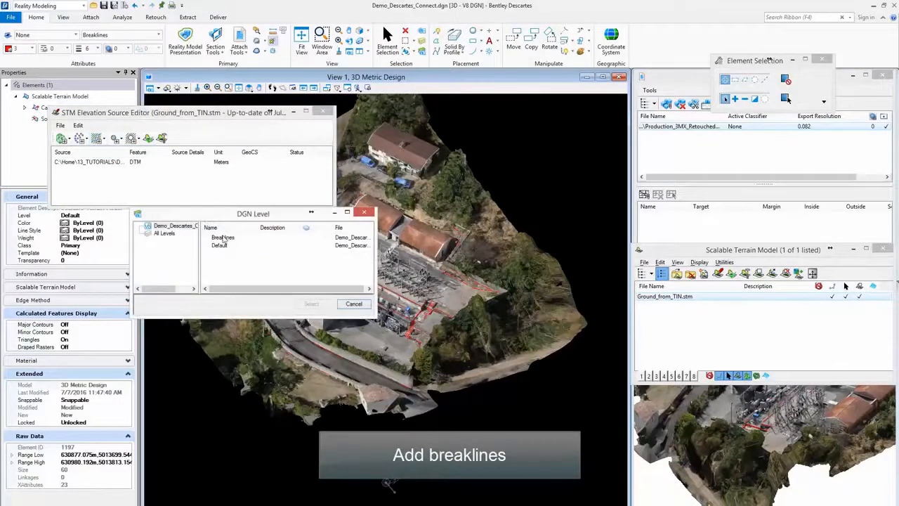
click(222, 237)
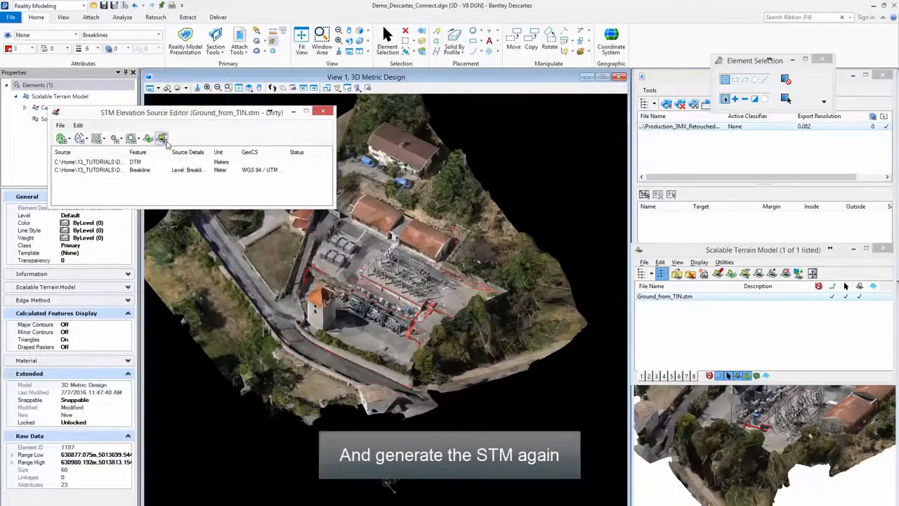
click(162, 140)
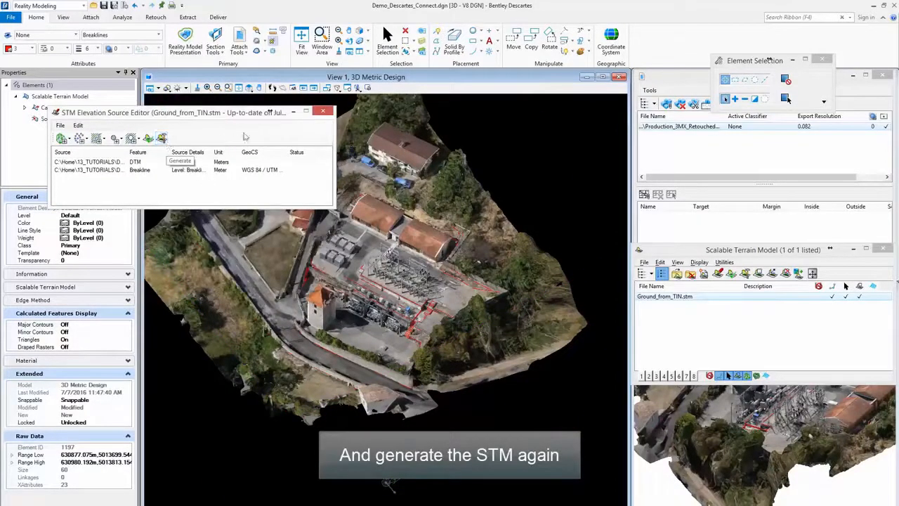